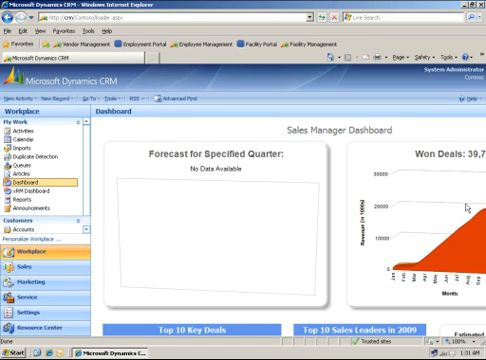
mouse_move(468, 206)
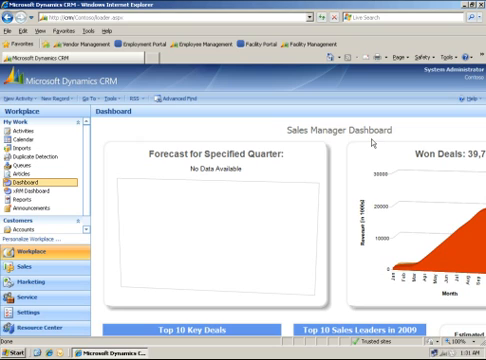
mouse_move(372, 144)
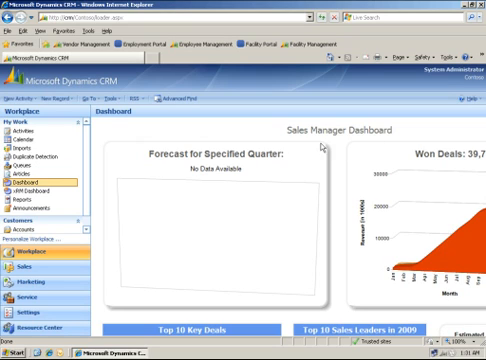
mouse_move(318, 164)
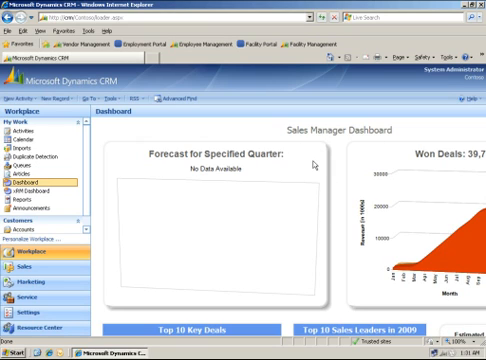
mouse_move(316, 172)
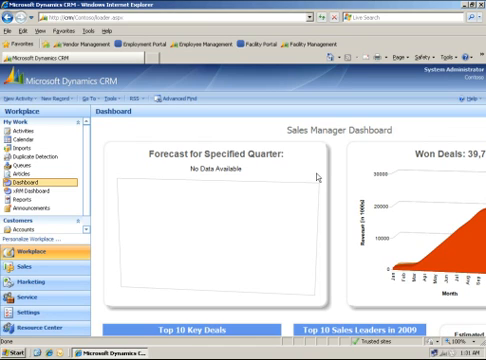
mouse_move(392, 182)
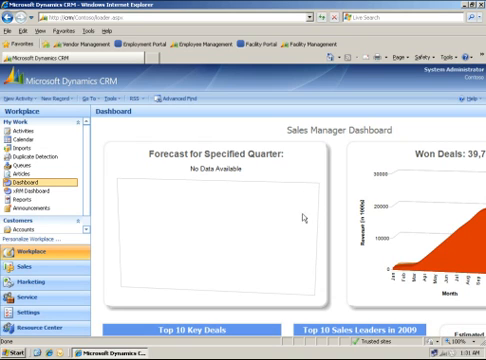
mouse_move(388, 248)
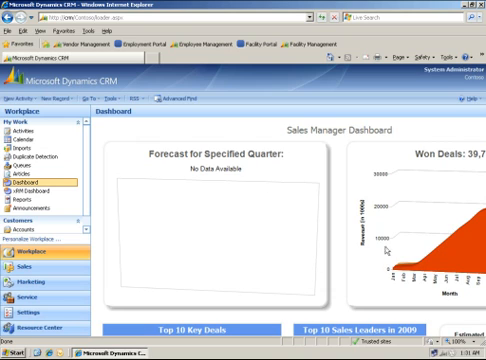
mouse_move(388, 250)
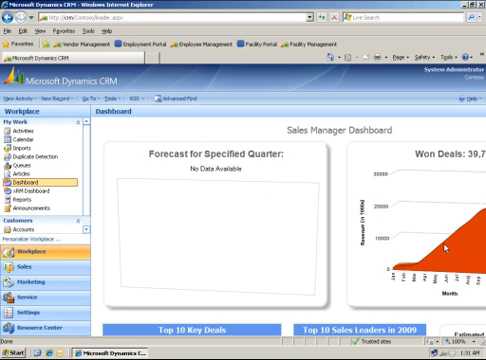
mouse_move(372, 308)
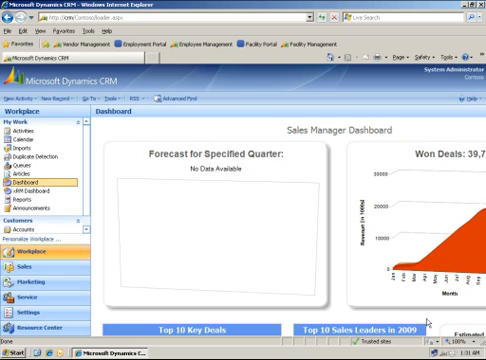
mouse_move(416, 324)
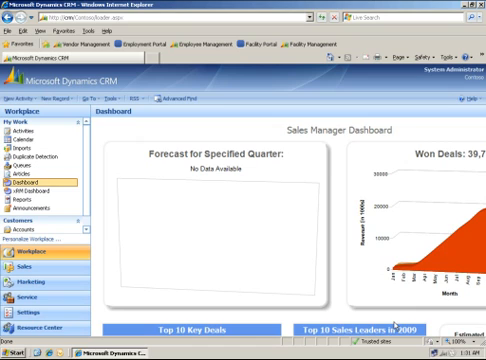
mouse_move(420, 288)
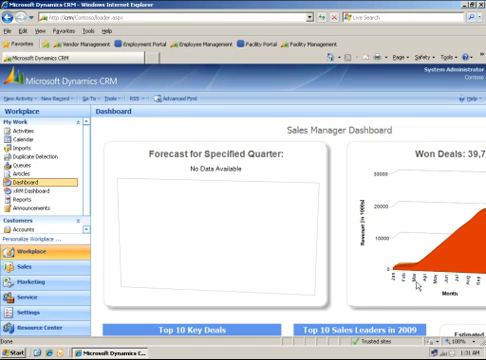
mouse_move(416, 286)
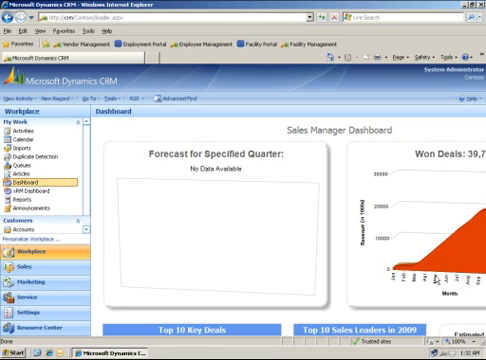
mouse_move(436, 278)
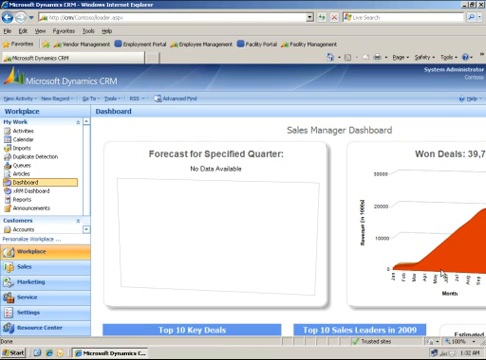
mouse_move(436, 276)
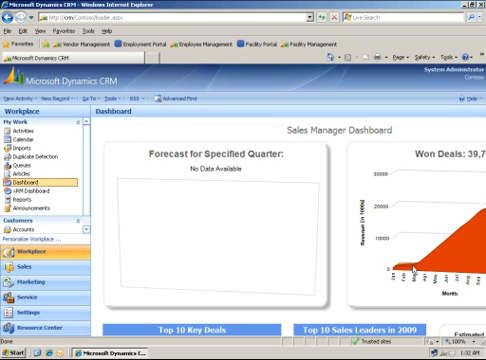
mouse_move(430, 278)
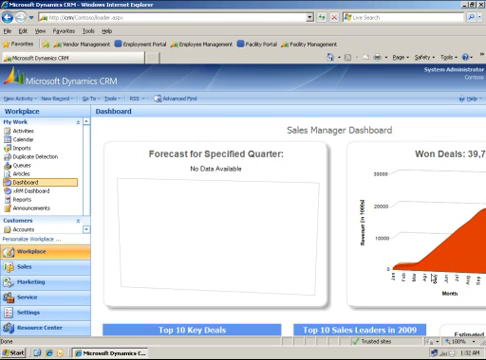
mouse_move(332, 268)
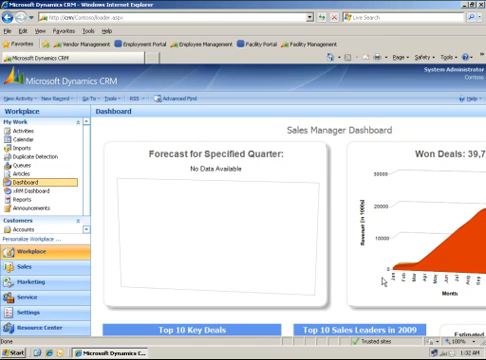
mouse_move(388, 276)
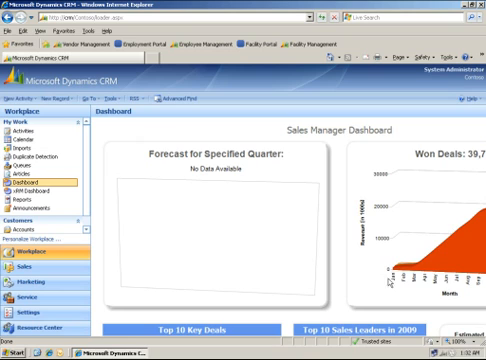
mouse_move(424, 280)
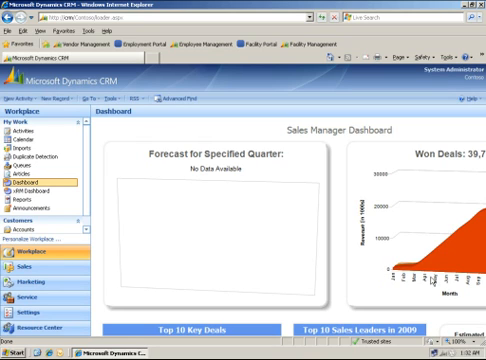
mouse_move(428, 276)
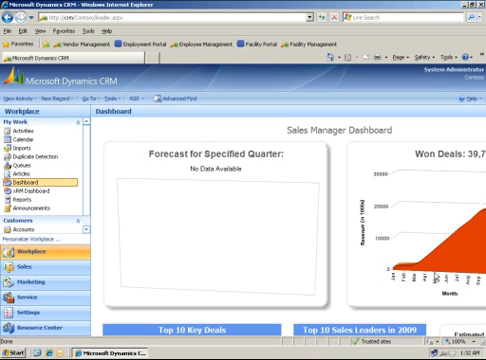
mouse_move(432, 264)
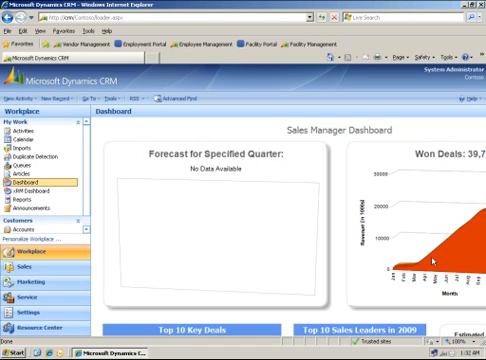
mouse_move(292, 300)
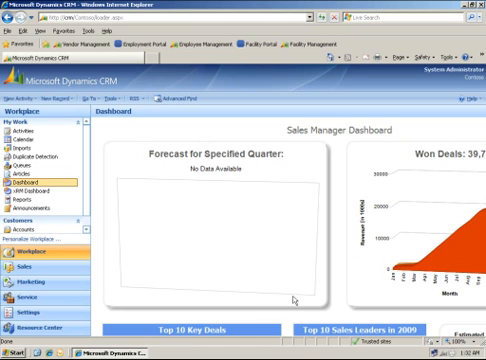
mouse_move(300, 300)
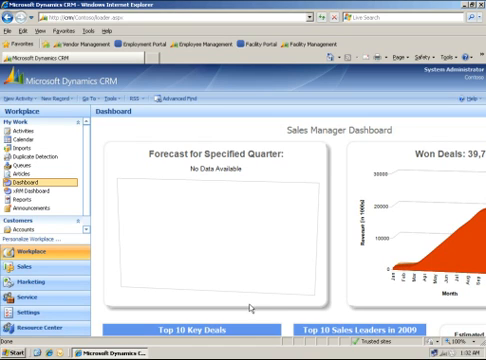
mouse_move(252, 308)
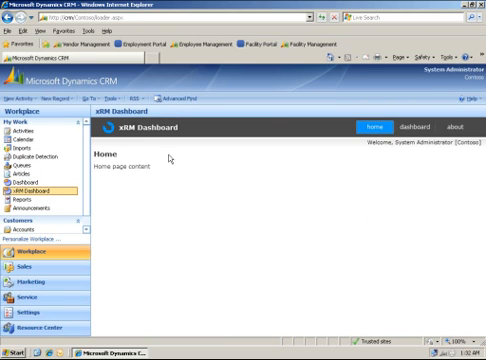
mouse_move(166, 156)
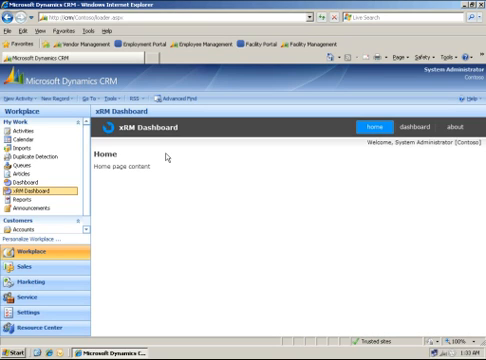
mouse_move(220, 124)
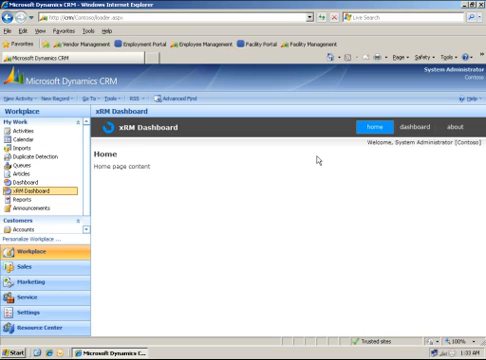
mouse_move(392, 148)
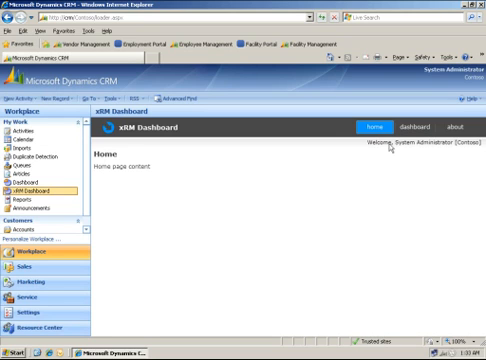
mouse_move(396, 148)
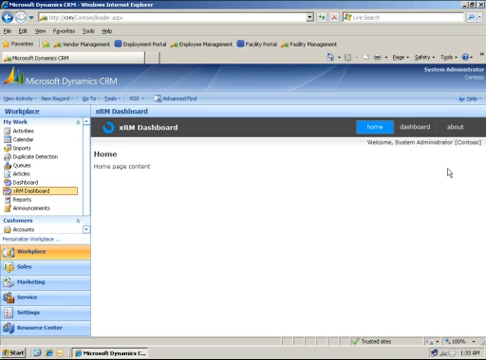
mouse_move(448, 170)
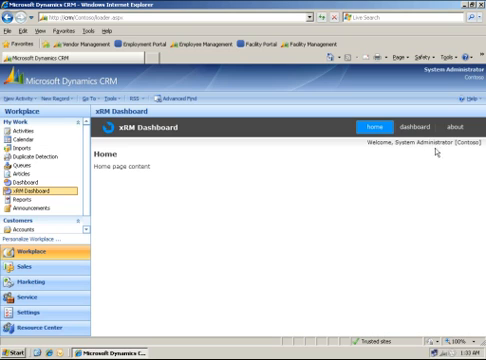
mouse_move(436, 152)
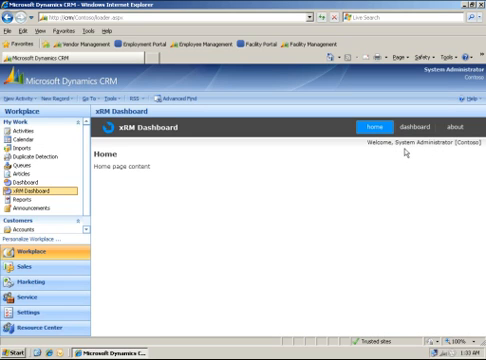
mouse_move(398, 150)
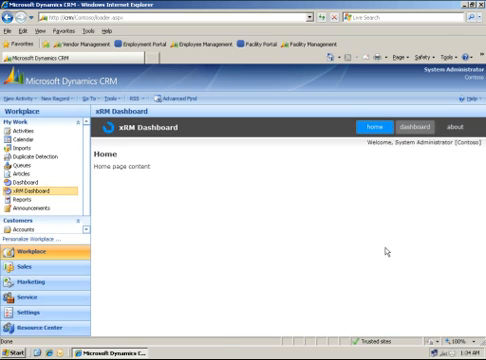
Show the xRM Dashboard home page with the sales chart and SharePoint panels.
left_click(404, 126)
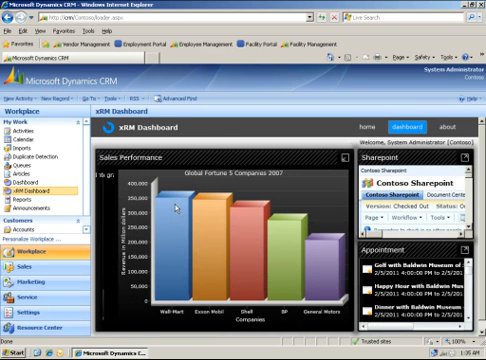
mouse_move(214, 212)
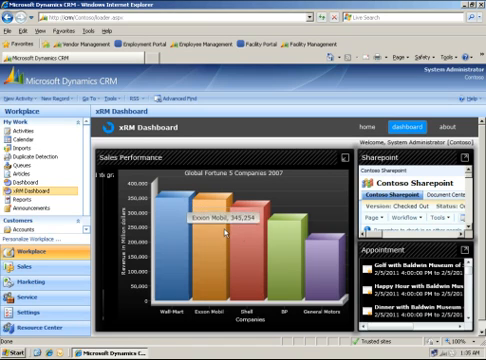
mouse_move(284, 240)
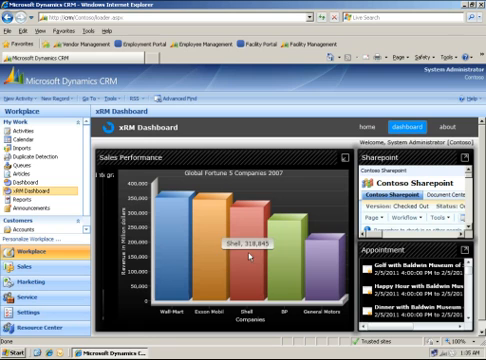
mouse_move(252, 256)
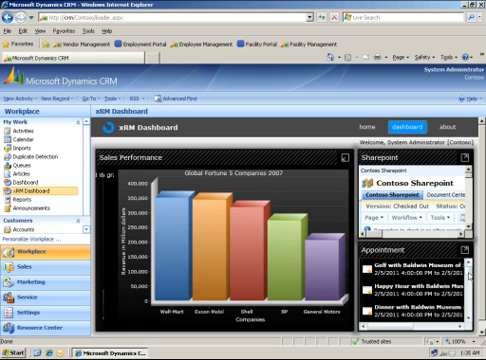